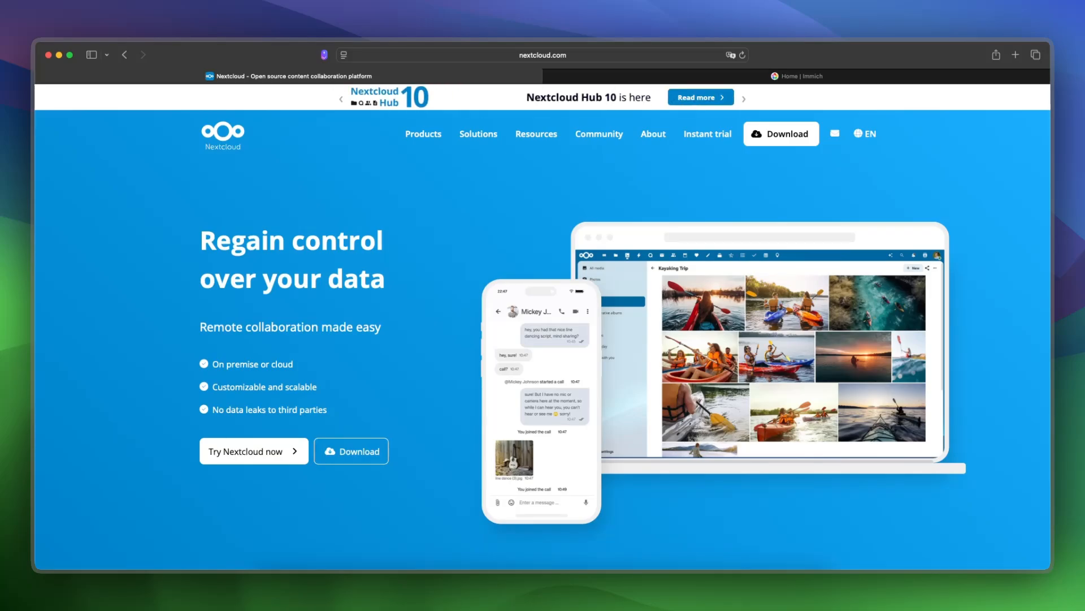
Step: Switch to the 'Home | Immich' tab to show the Immich homepage
left_click(797, 76)
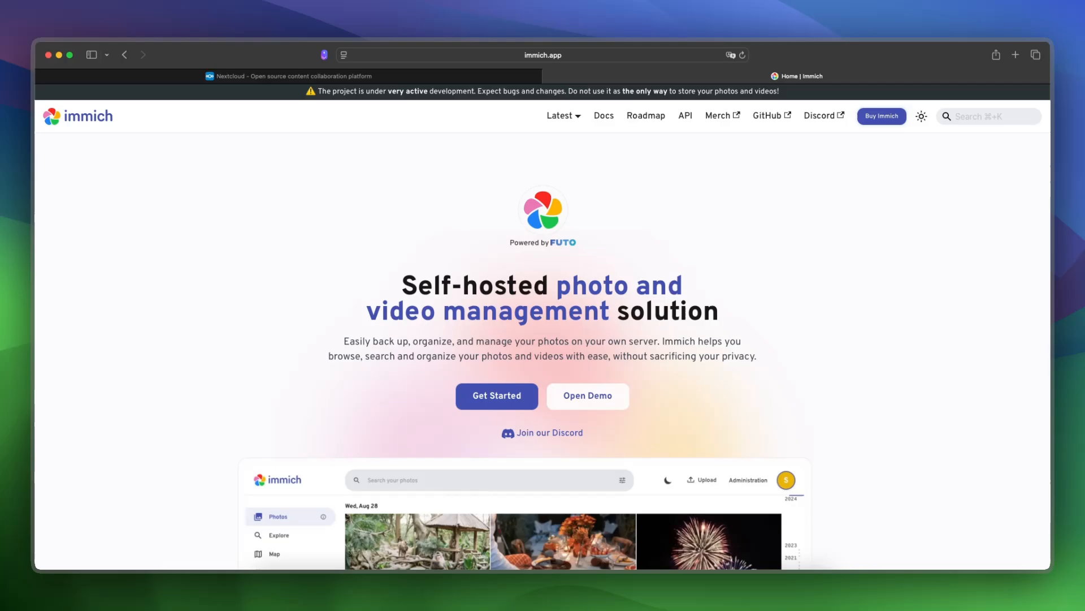
Step: Switch to the Nextcloud tab and scroll past the trusted-organizations customer logos
left_click(287, 76)
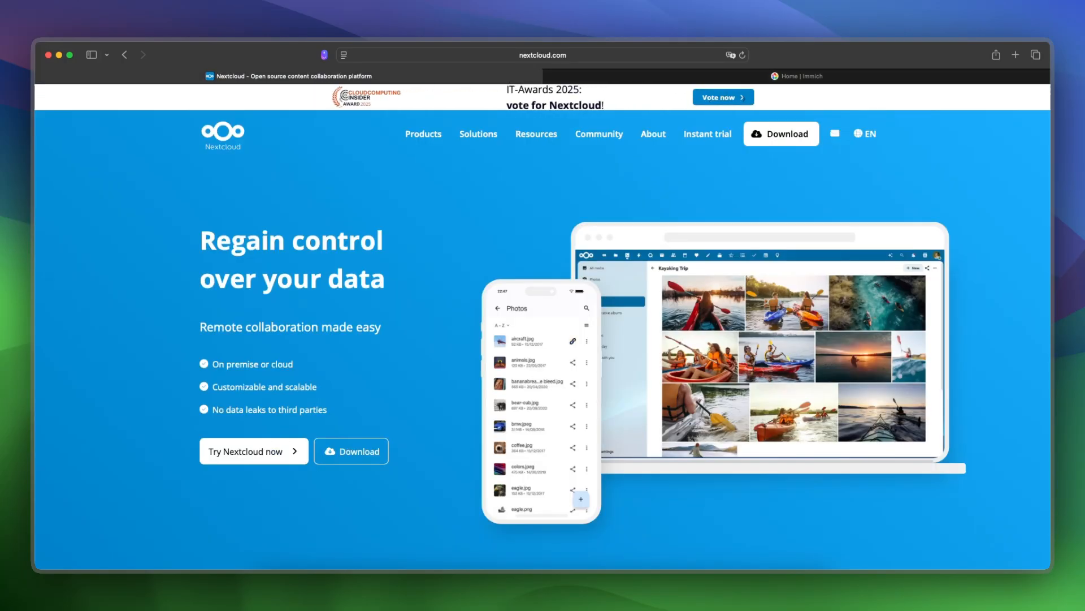
scroll("down", 3)
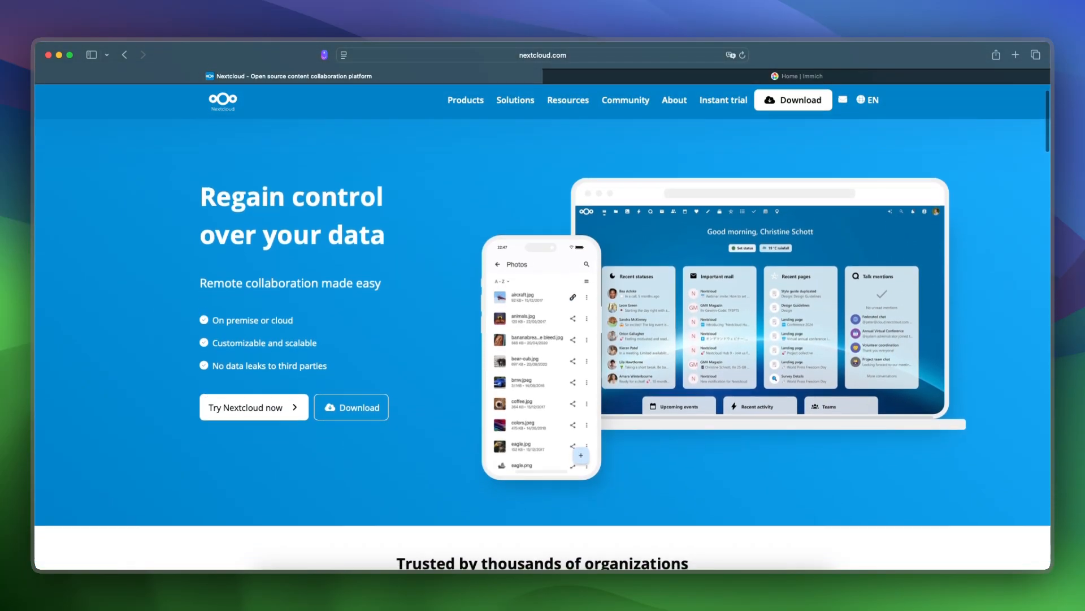
scroll("down", 3)
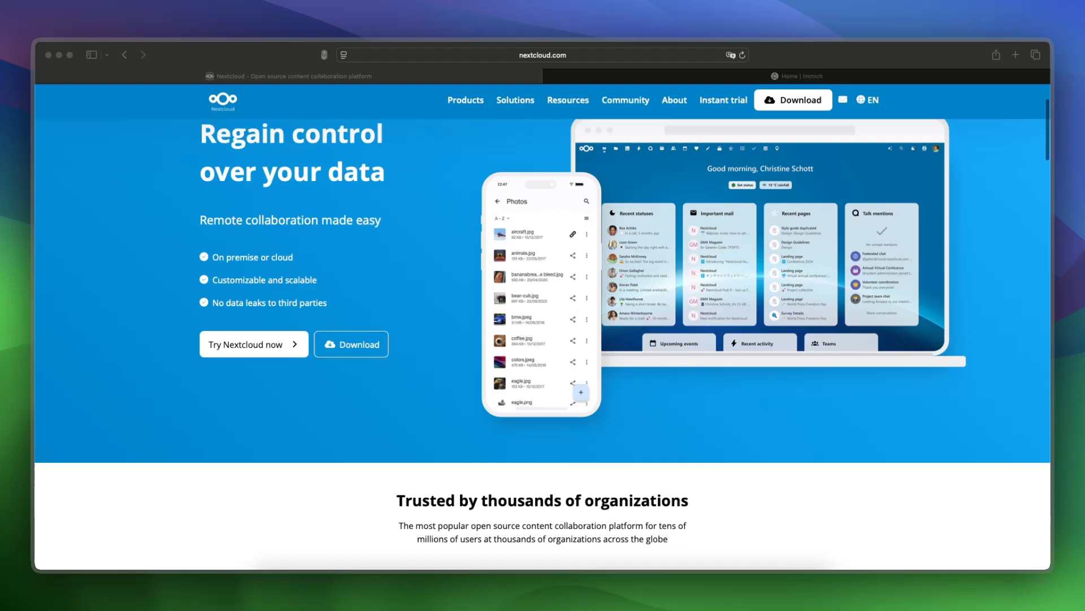
scroll("down", 3)
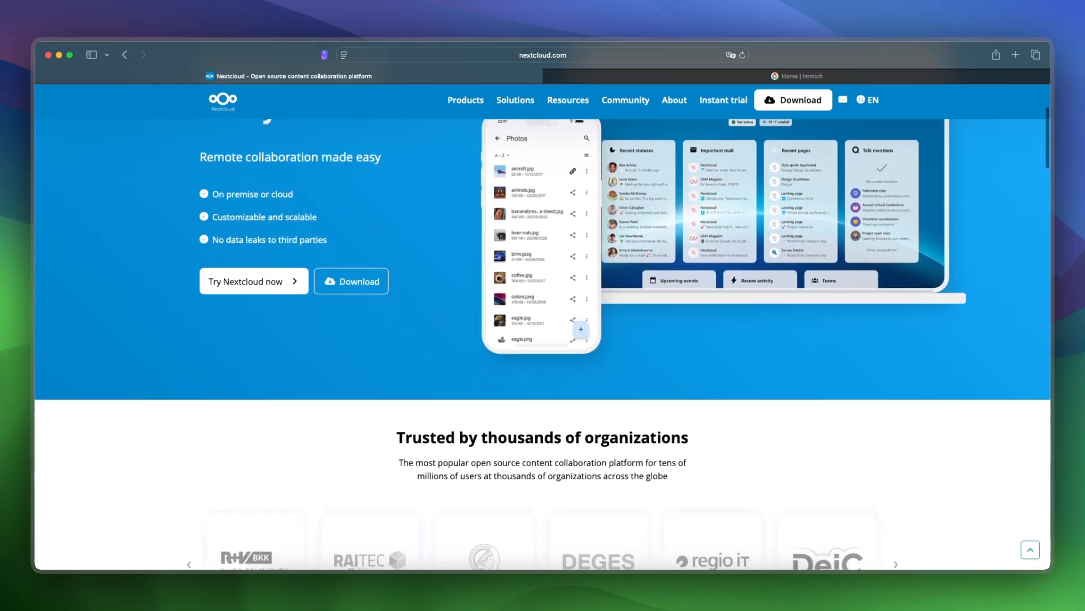
scroll("down", 3)
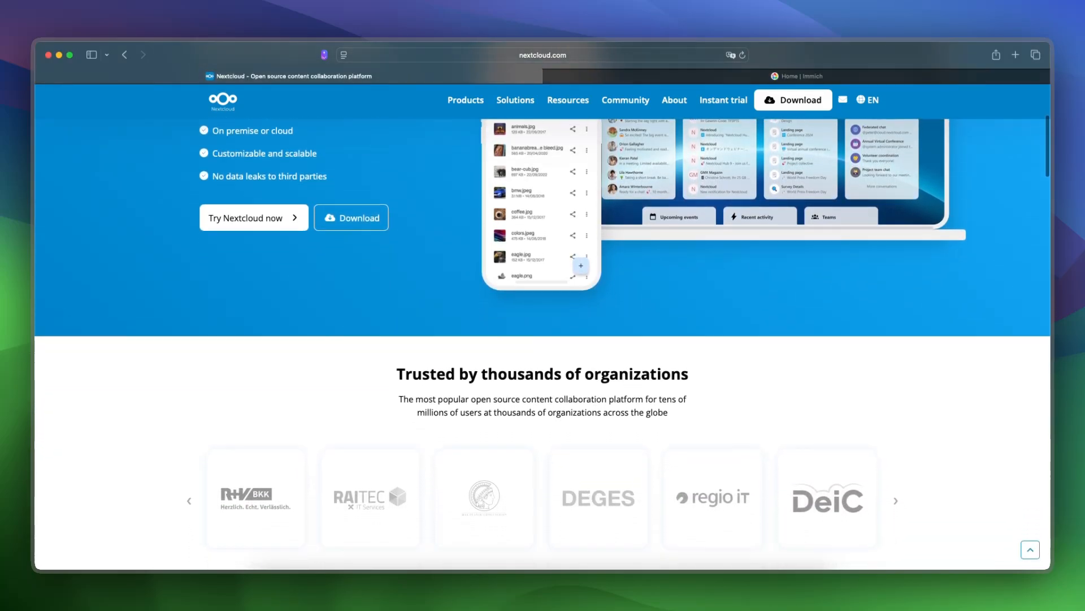
scroll("down", 3)
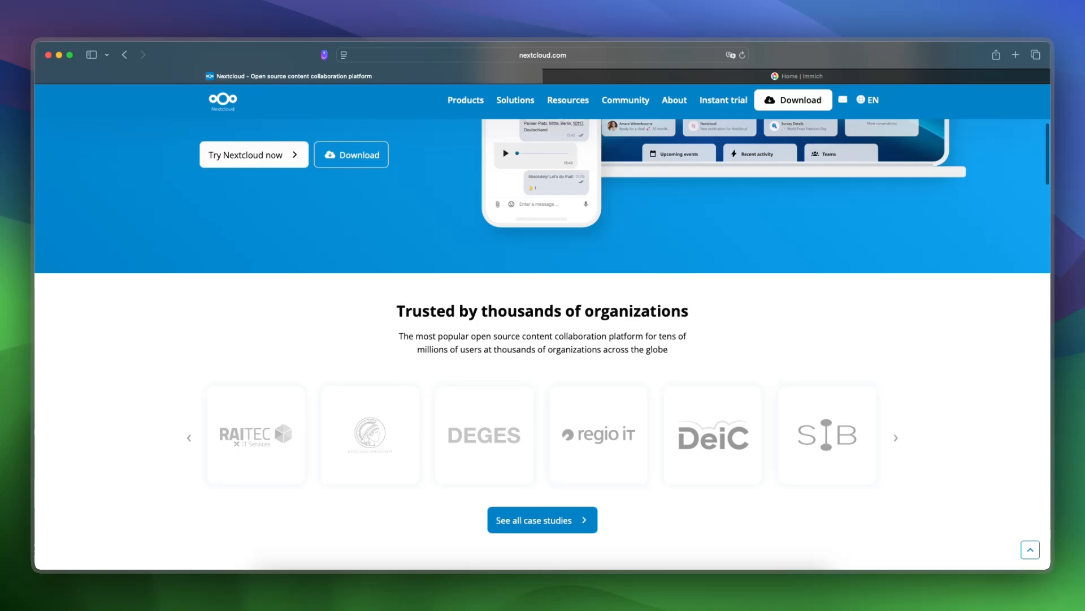
scroll("down", 3)
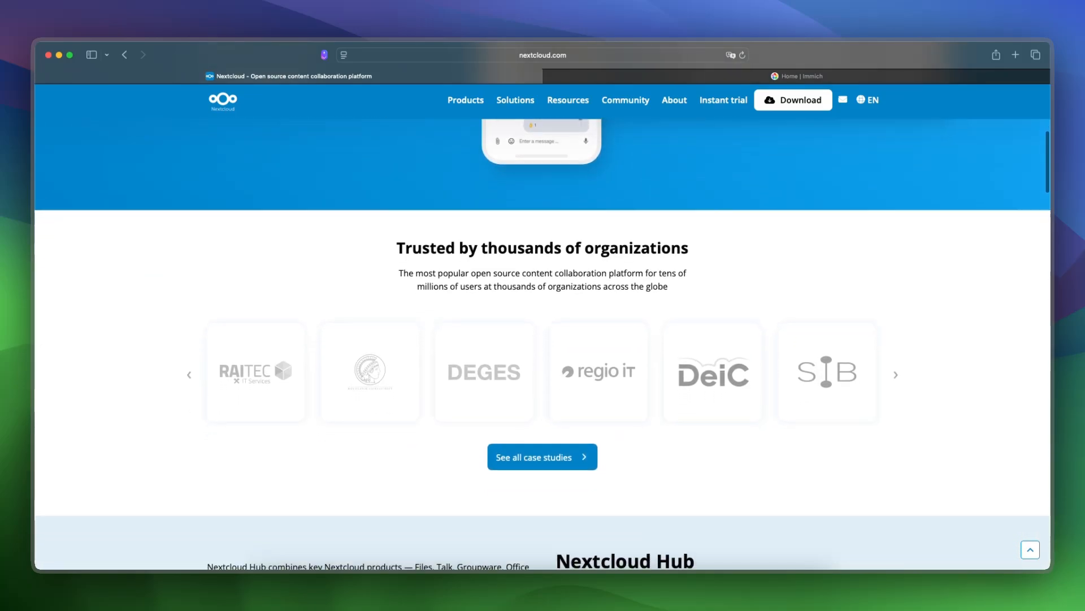
Step: Continue down to the Nextcloud Hub overview of Files, Talk, Groupware, Office and Assistant
scroll("down", 3)
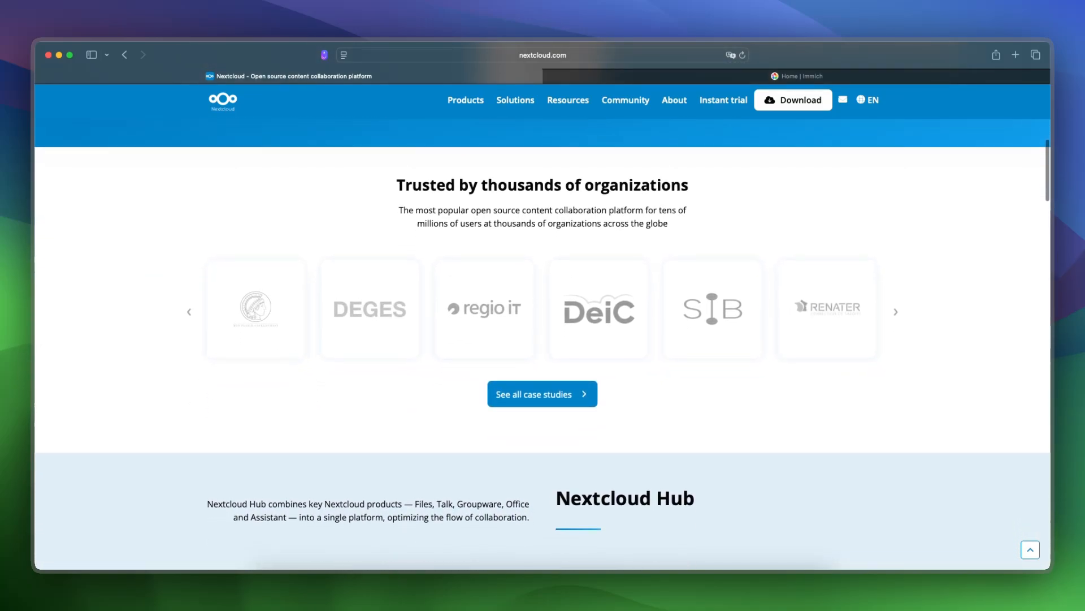
scroll("down", 3)
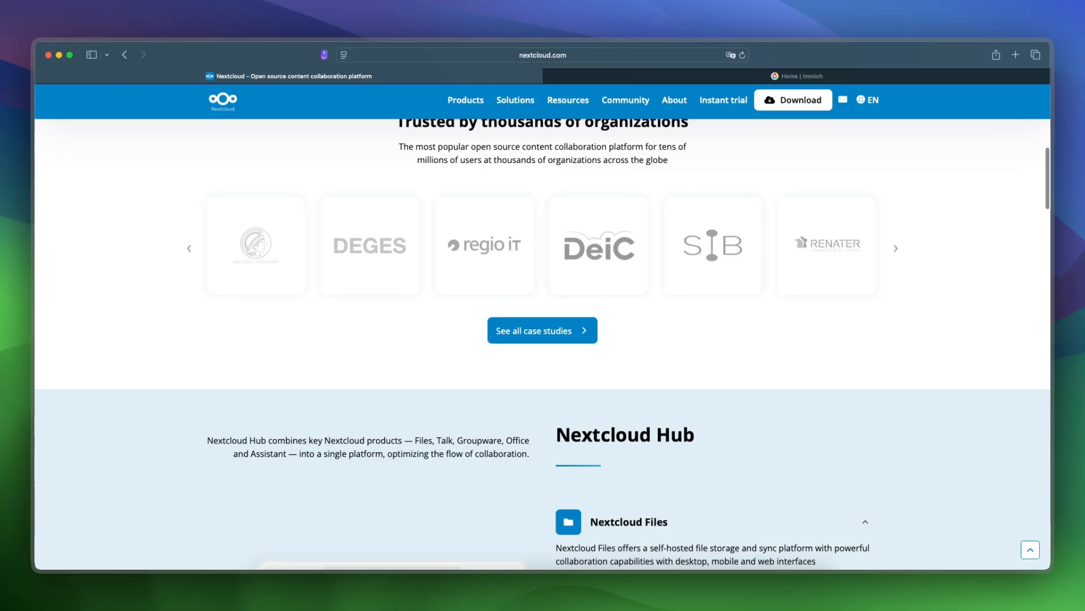
scroll("down", 3)
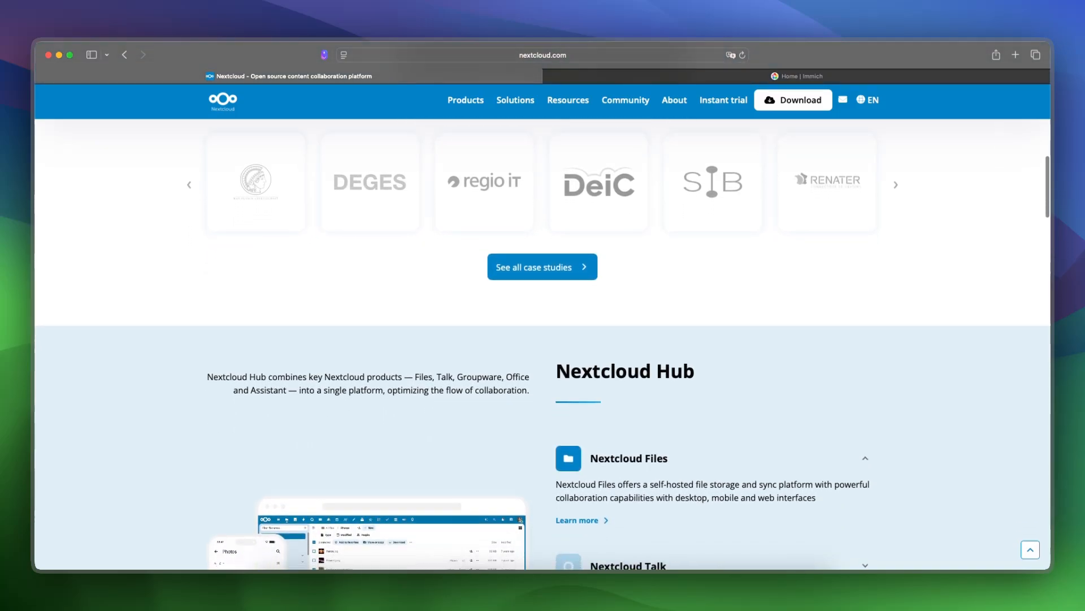
scroll("down", 3)
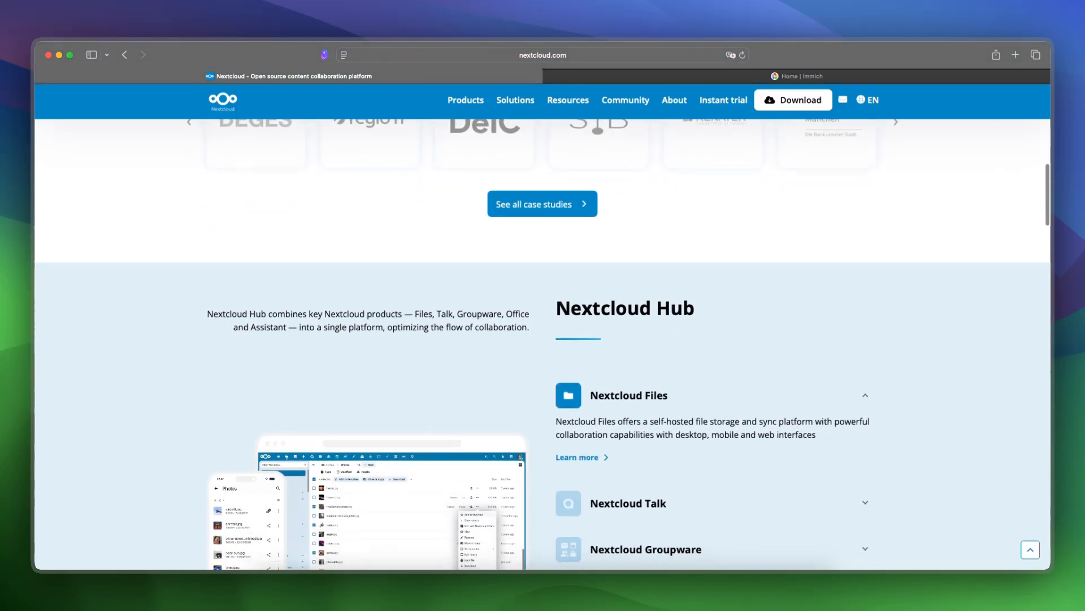
scroll("down", 3)
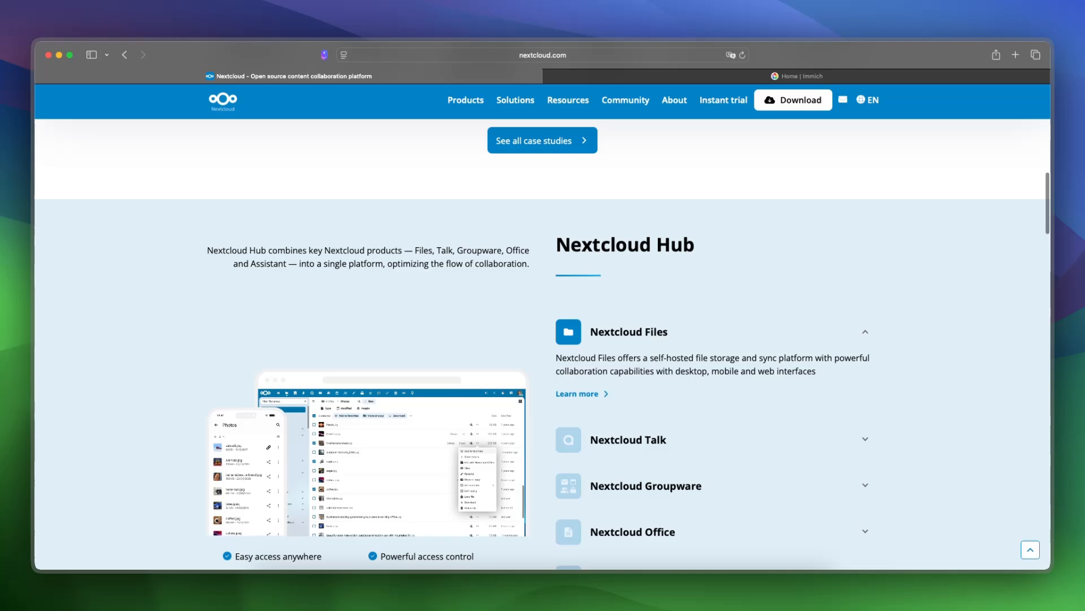
scroll("down", 3)
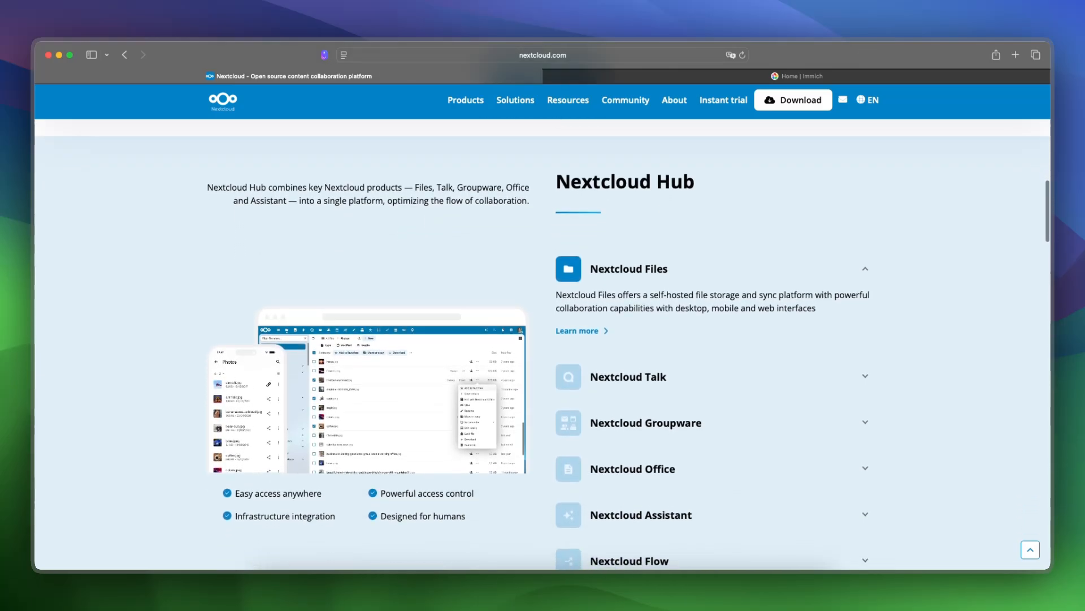
left_click(804, 75)
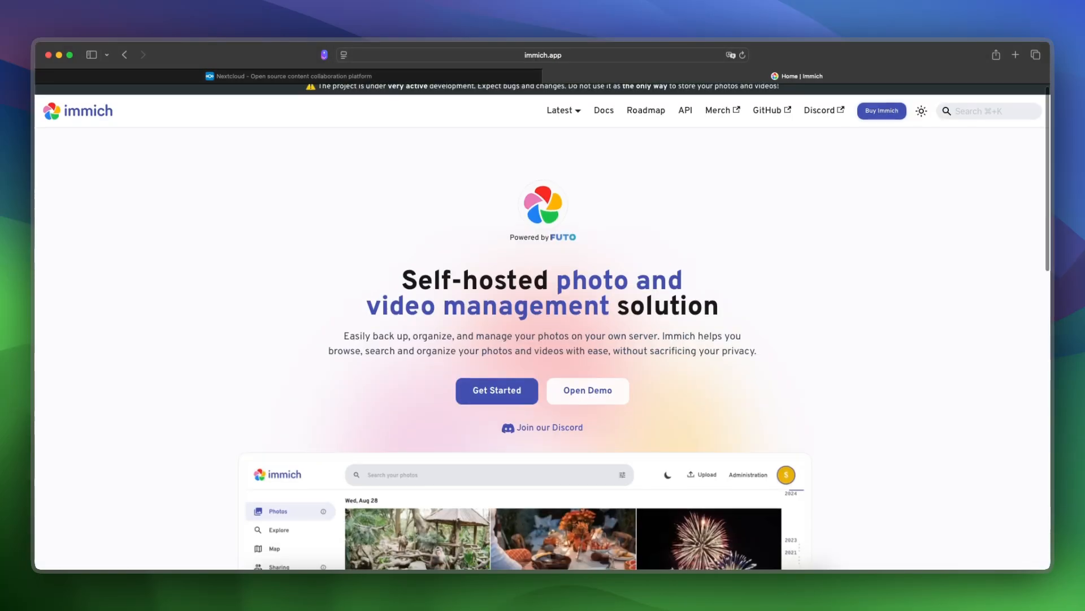
scroll("down", 3)
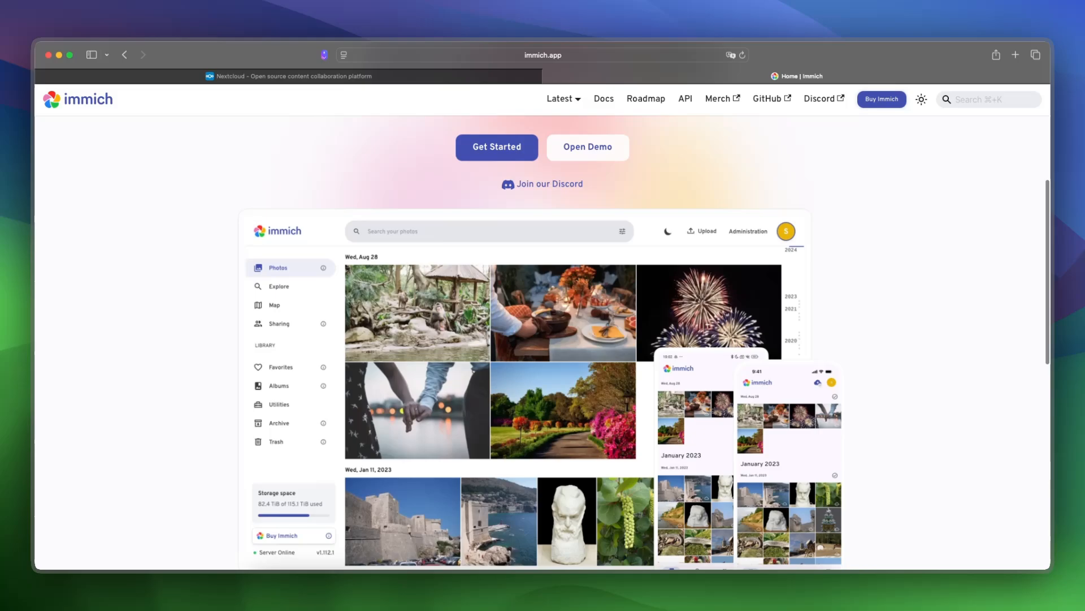
scroll("down", 3)
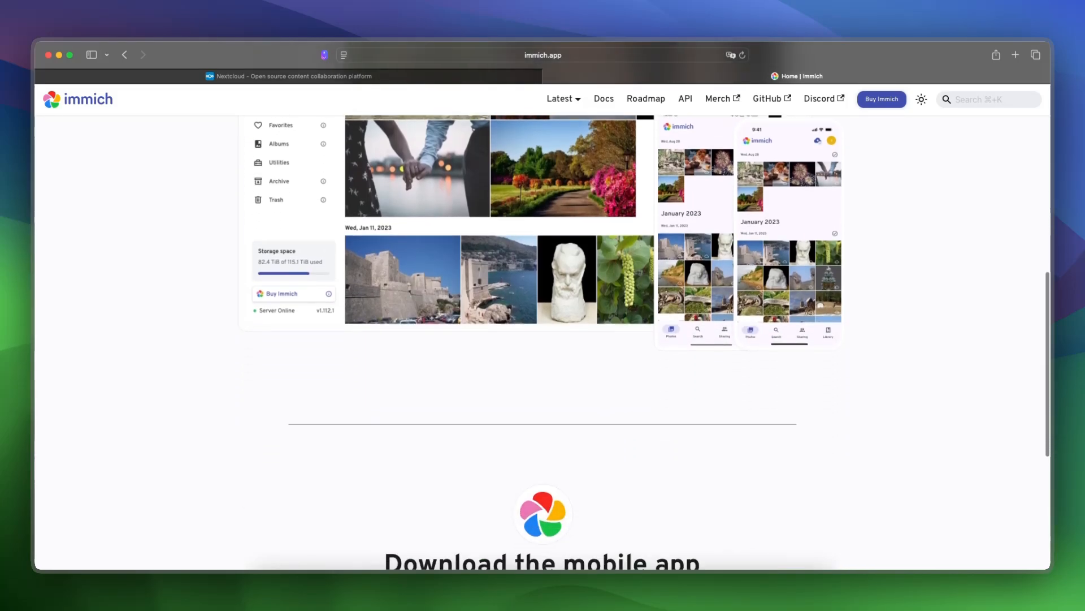
scroll("down", 3)
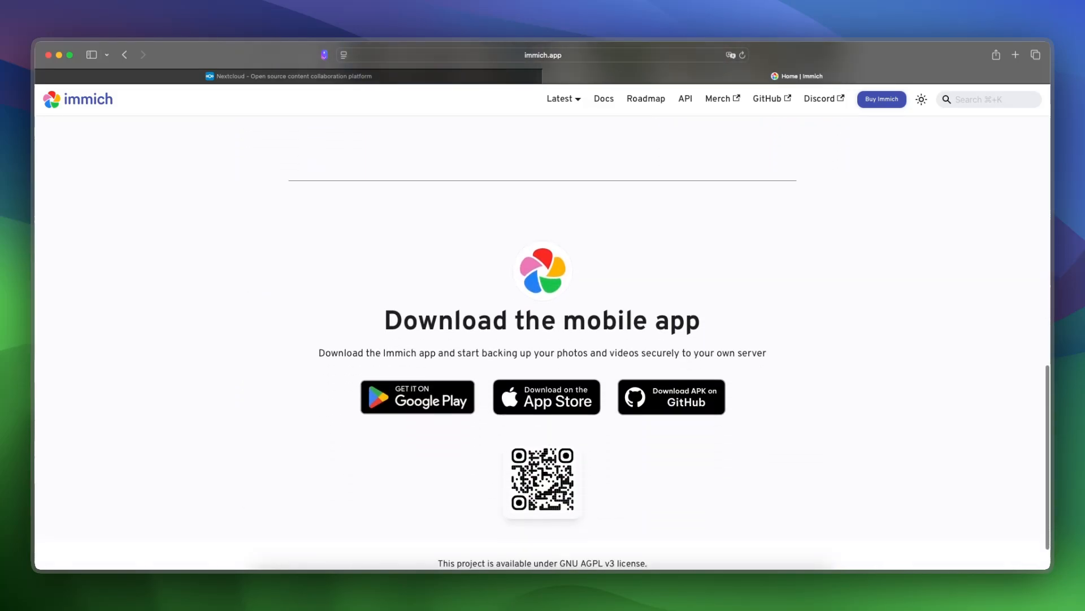
scroll("down", 3)
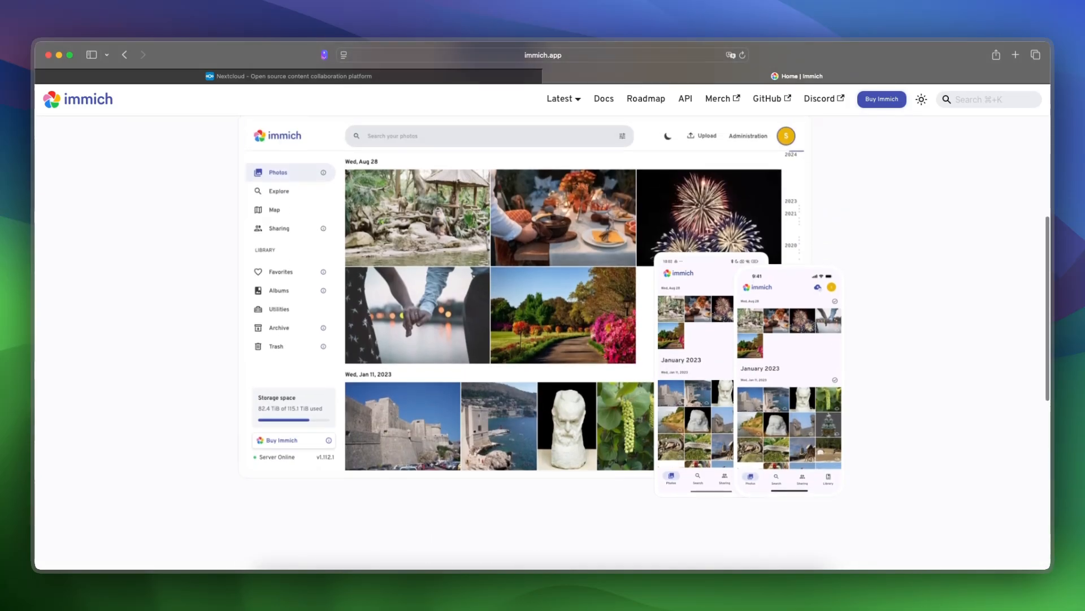
scroll("up", 3)
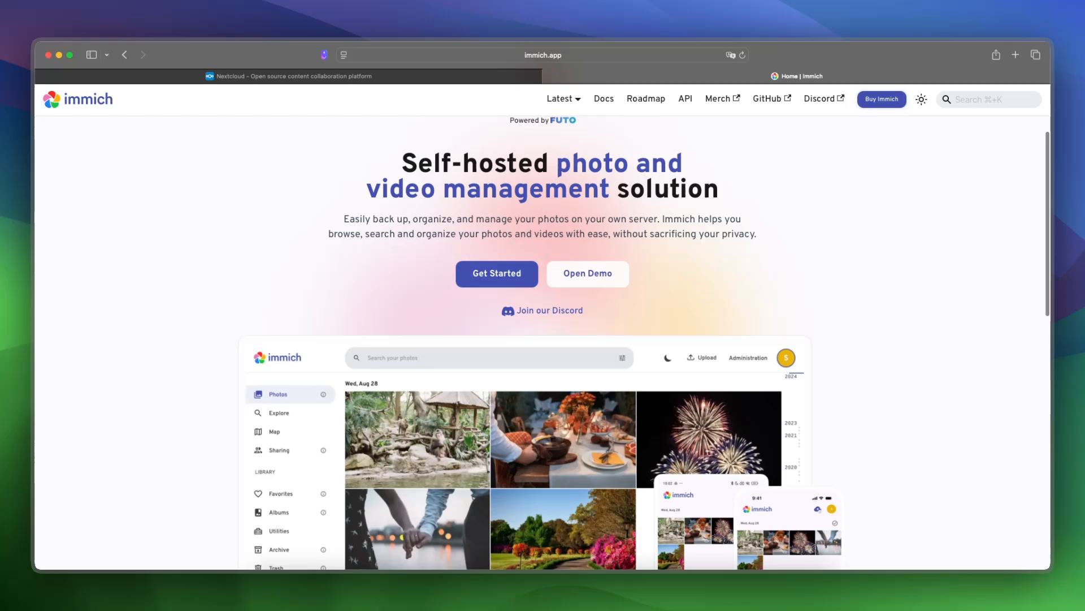
scroll("up", 3)
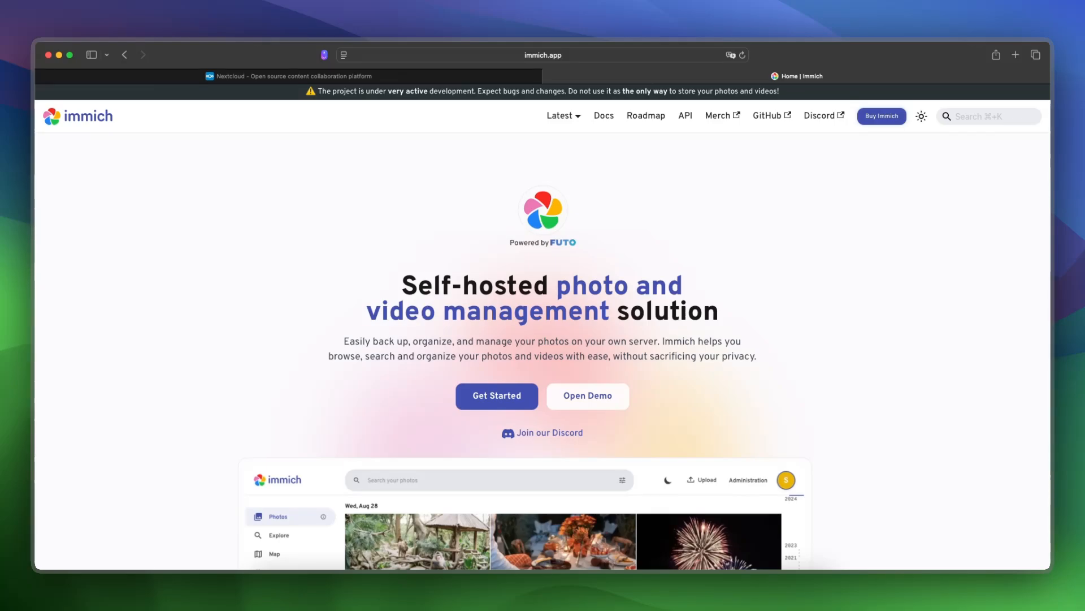
scroll("down", 3)
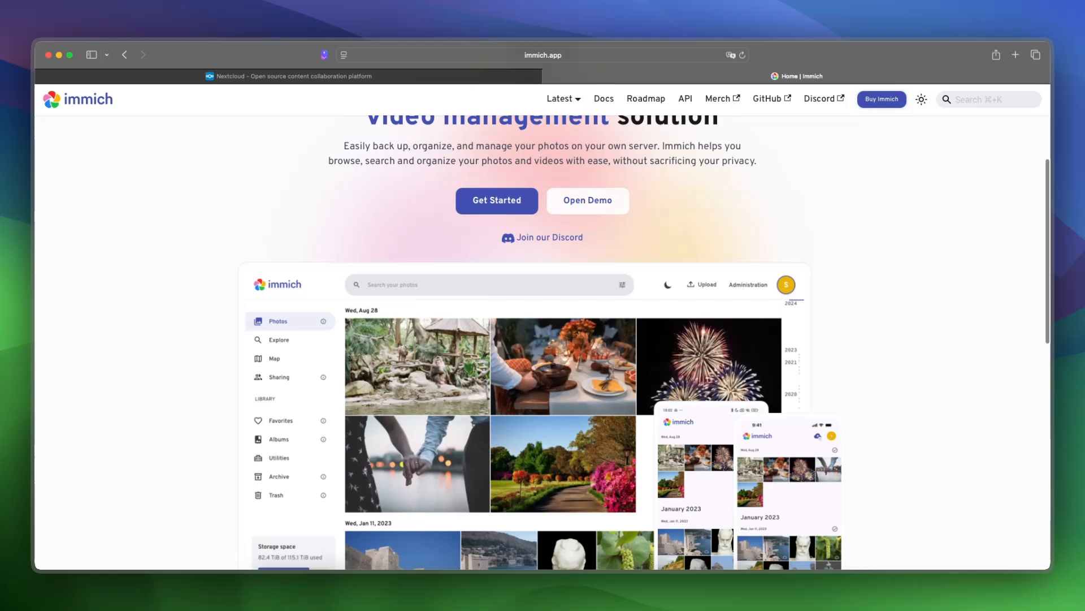
scroll("up", 3)
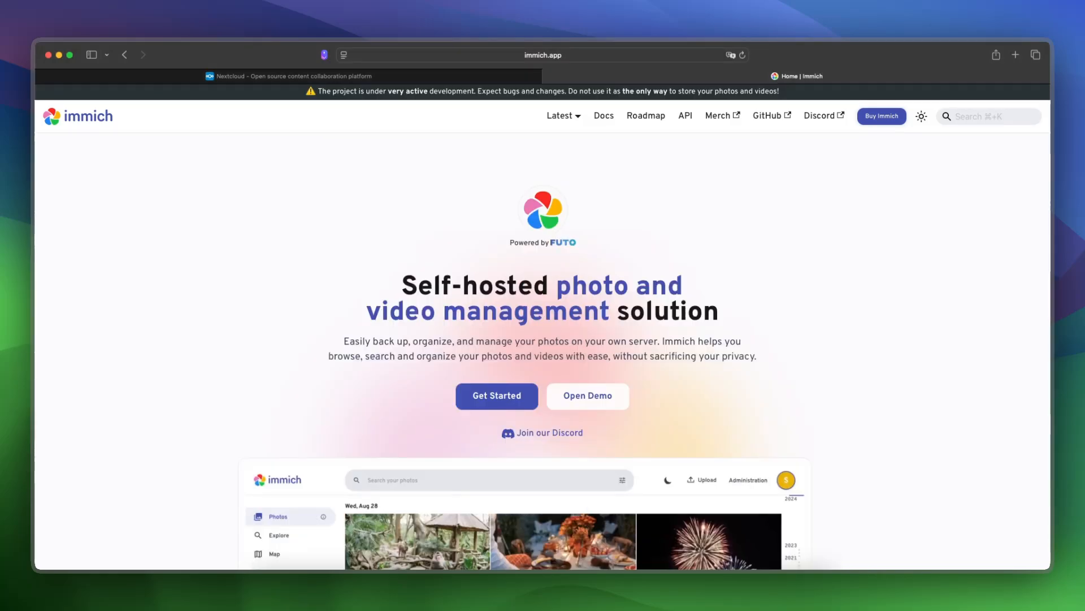
left_click(291, 76)
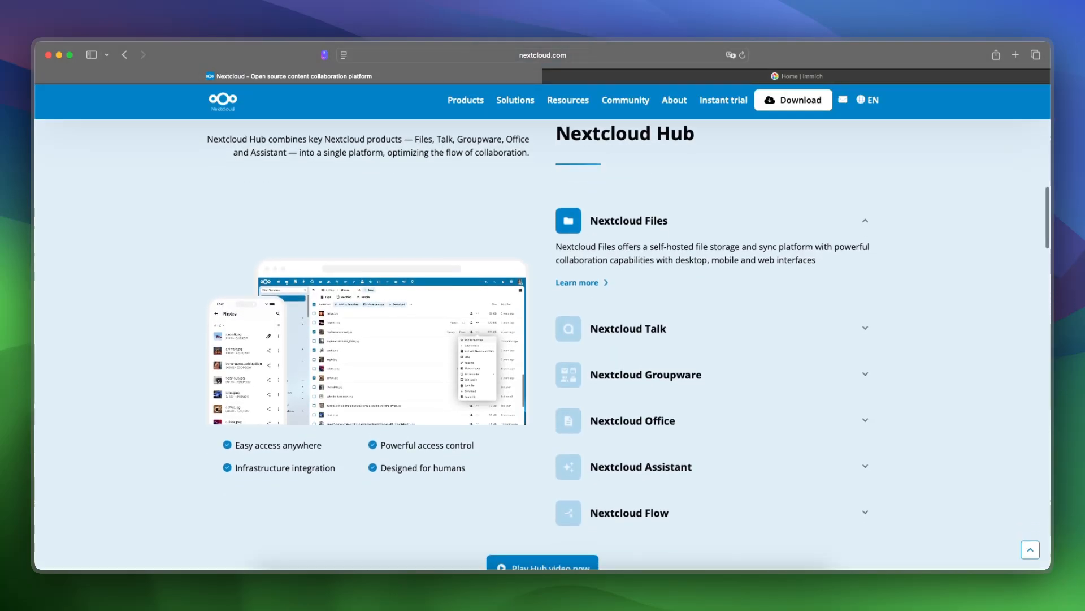
scroll("down", 3)
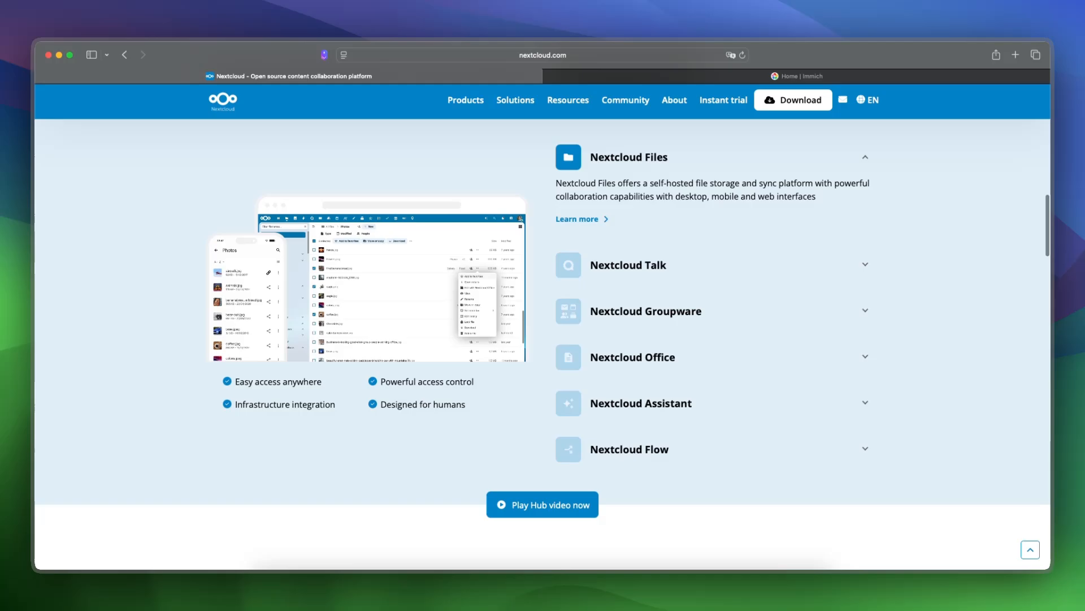
Step: Switch to the Immich tab, glance at the app preview, and return to the hero section at top
left_click(811, 76)
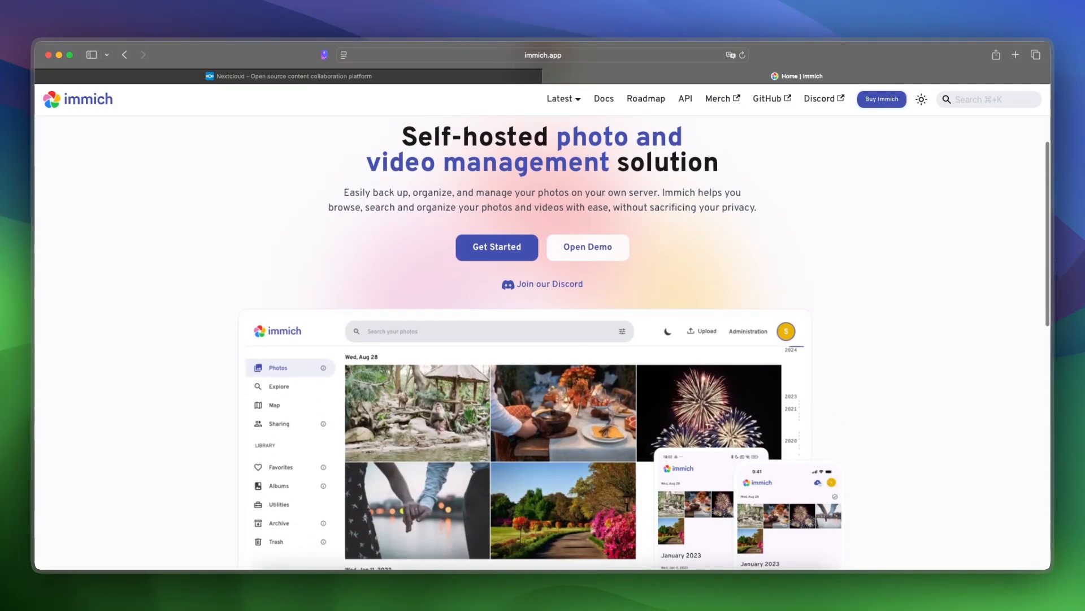
scroll("down", 3)
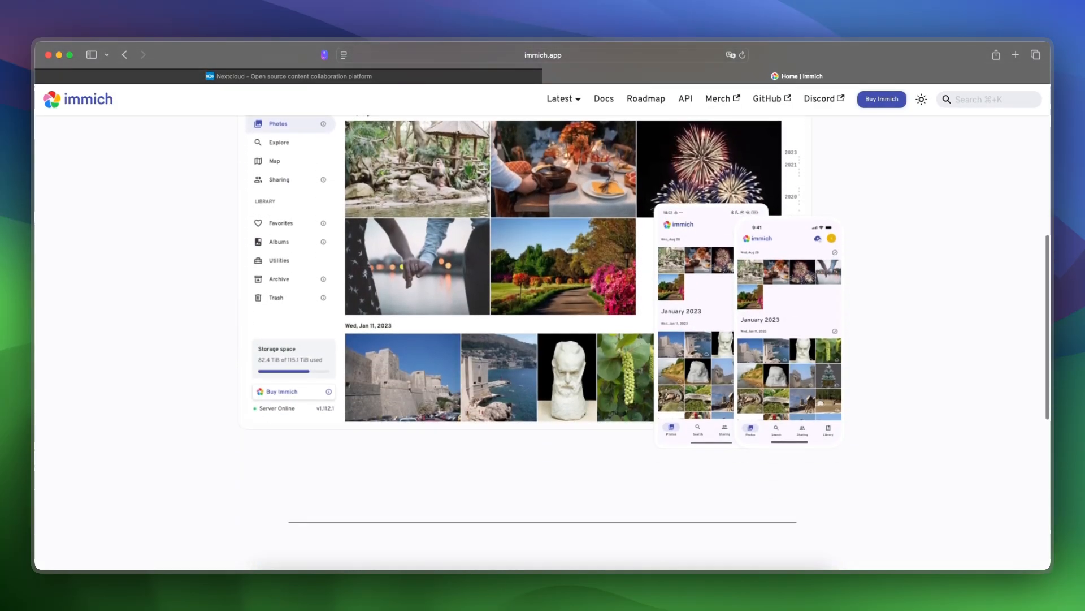
scroll("up", 3)
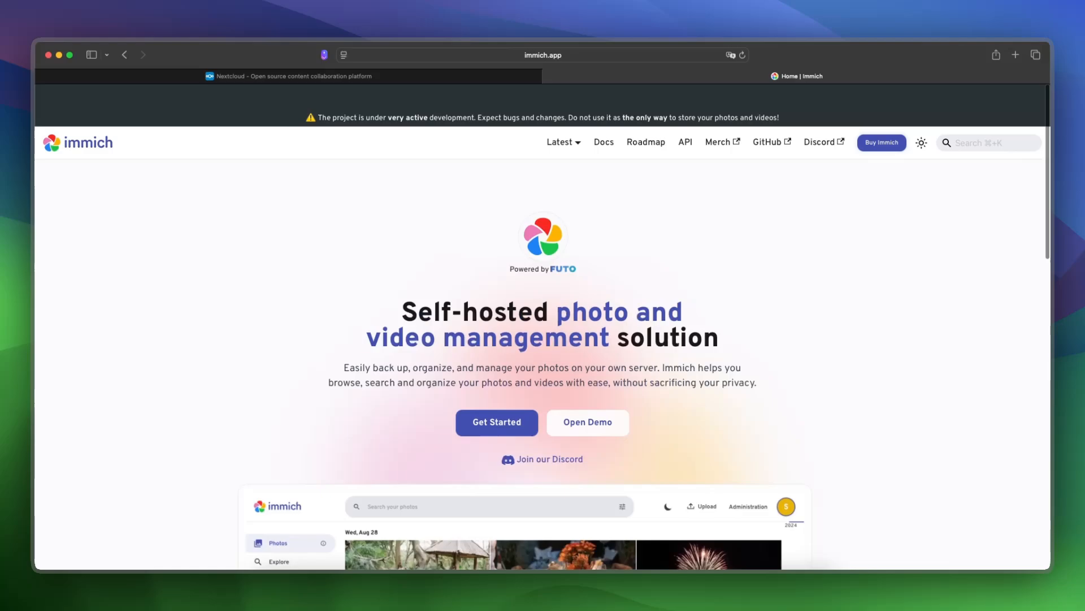
scroll("up", 3)
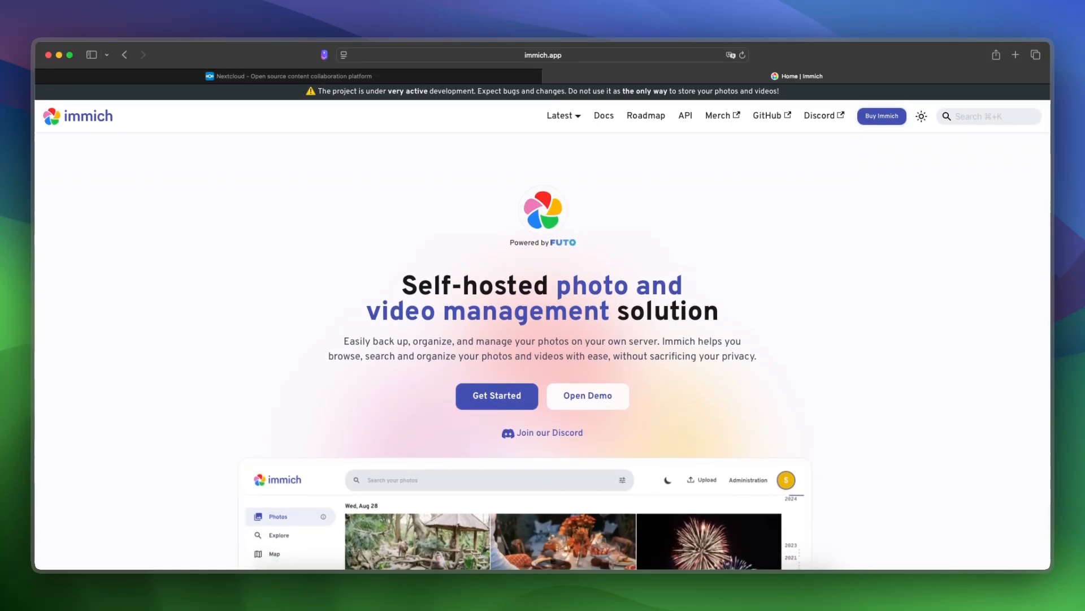